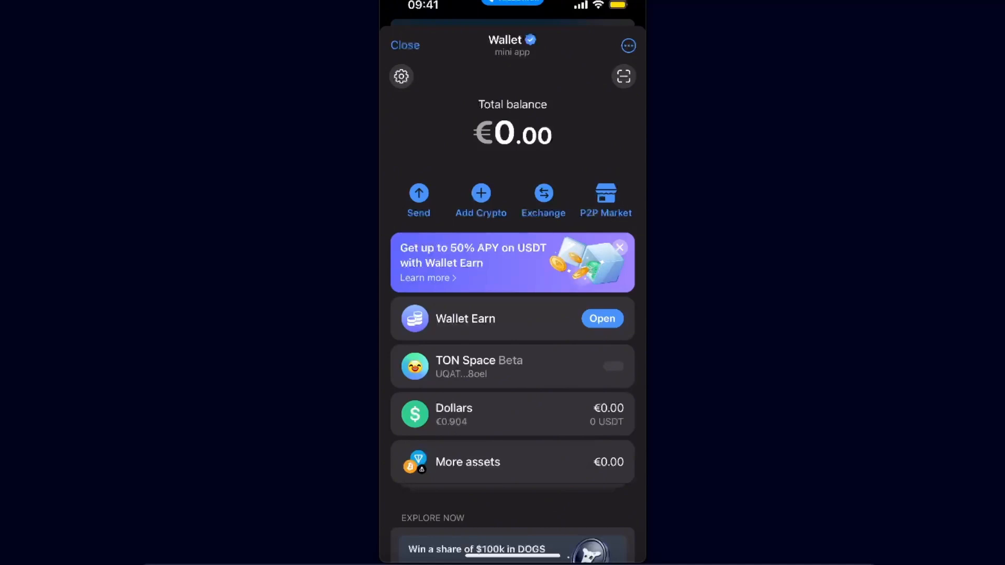
Expand the wallet's full asset list and open the Dollars (USDT) asset page
{"action": "scroll", "scroll_direction": "down", "scroll_amount": 3}
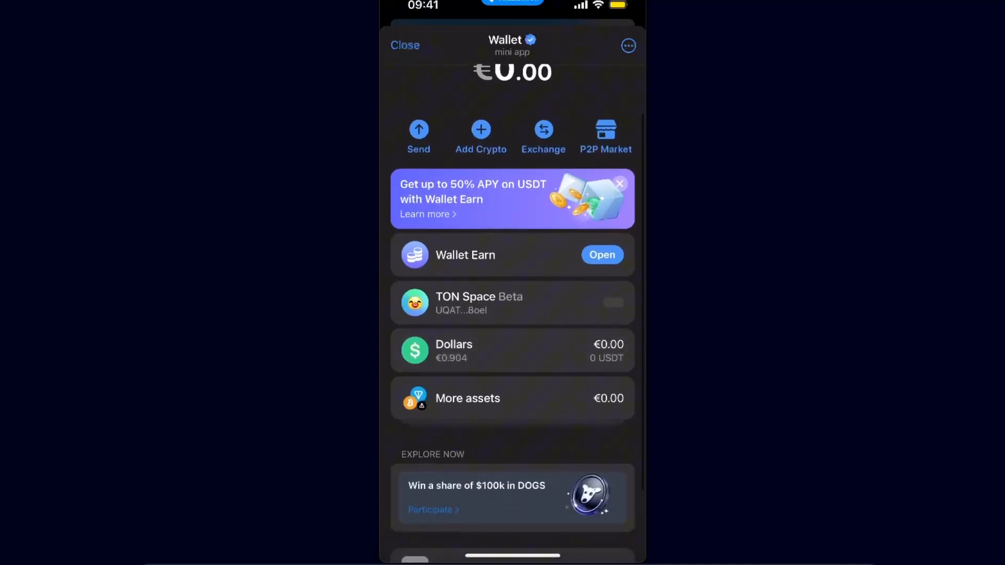
{"action": "left_click", "coordinate": [467, 397]}
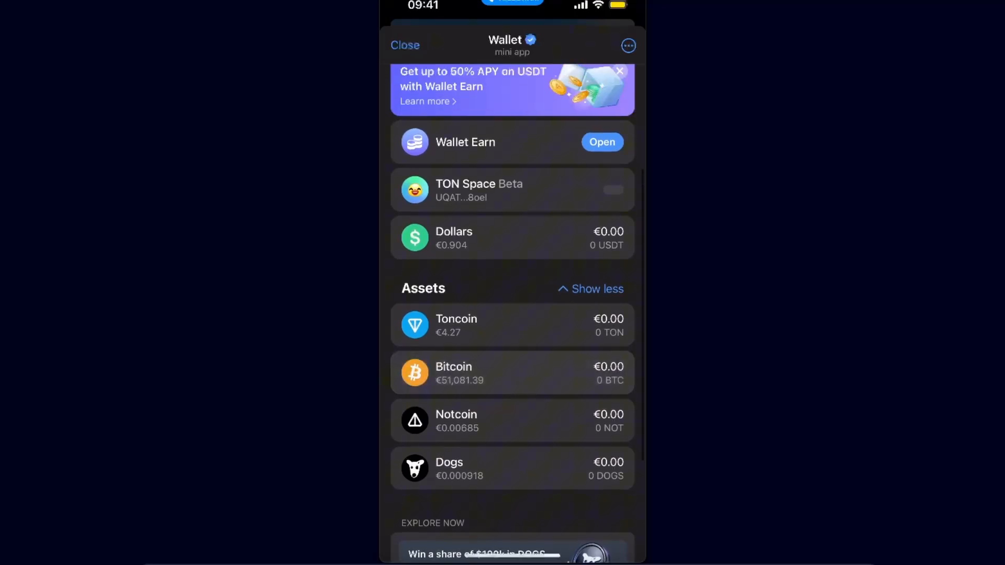
{"action": "left_click", "coordinate": [513, 237]}
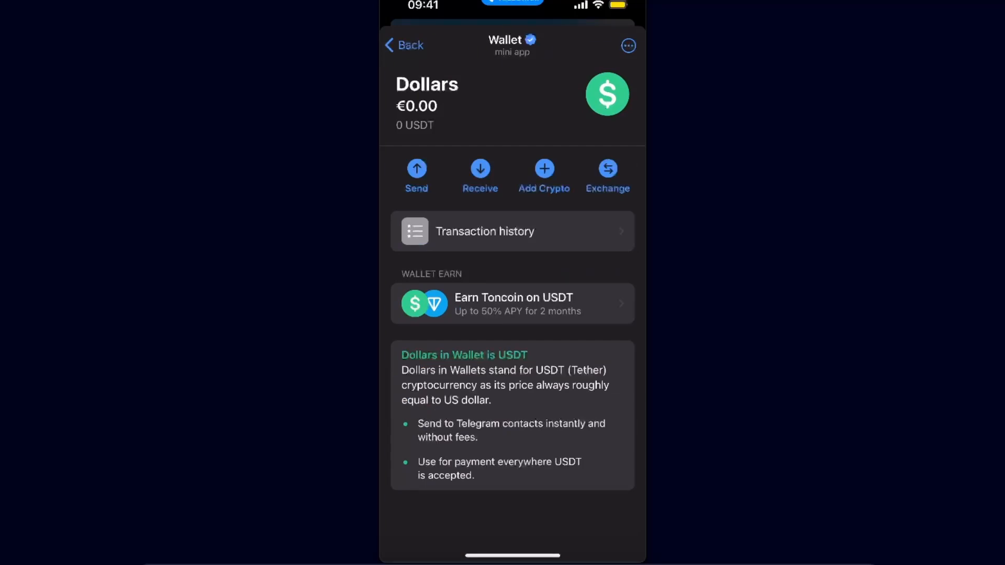
Start receiving Dollars, reaching the USDT network choice with TON selected
{"action": "left_click", "coordinate": [545, 169]}
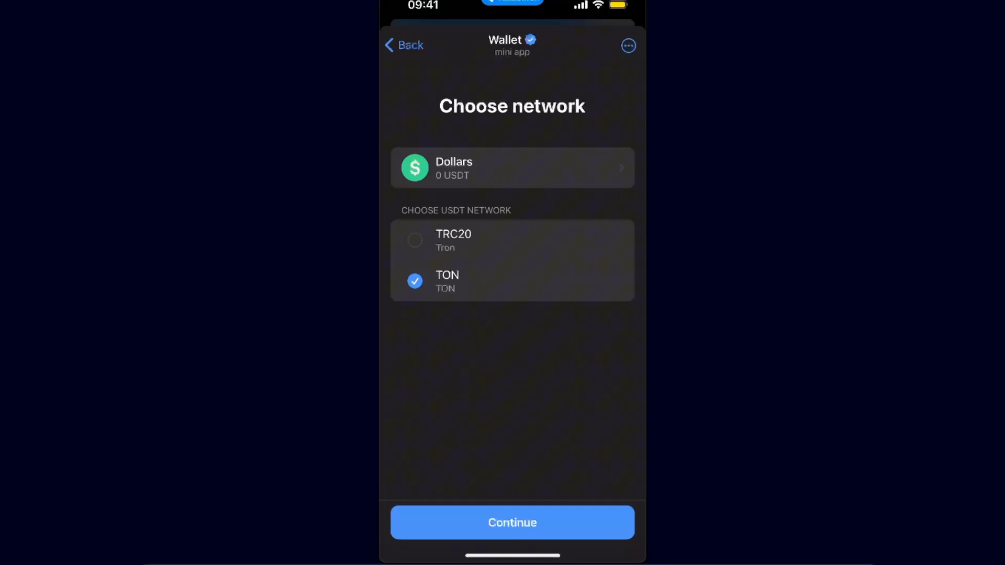
Copy the USDT deposit address on the TON network and switch over to Binance
{"action": "left_click", "coordinate": [512, 523]}
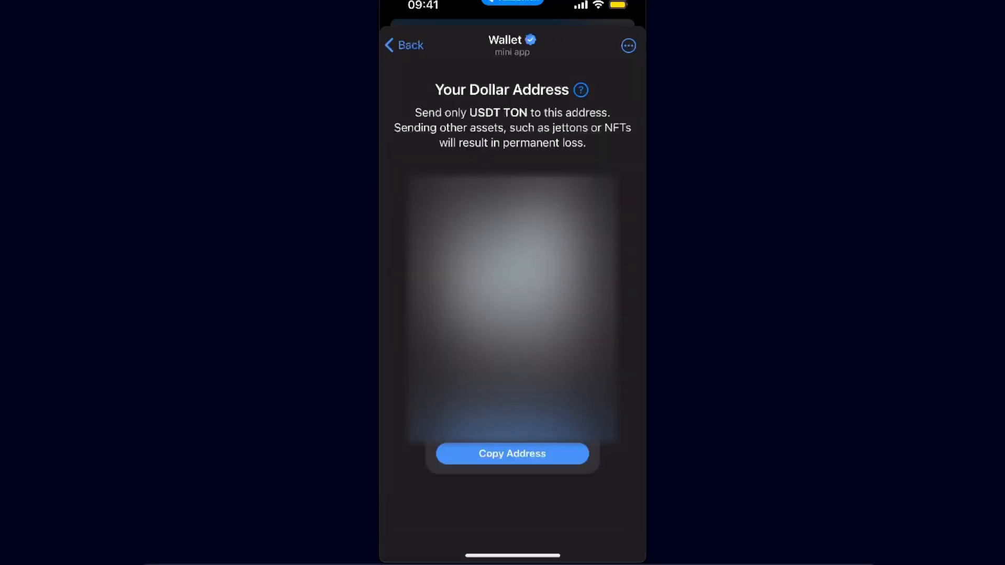
{"action": "left_click", "coordinate": [512, 453]}
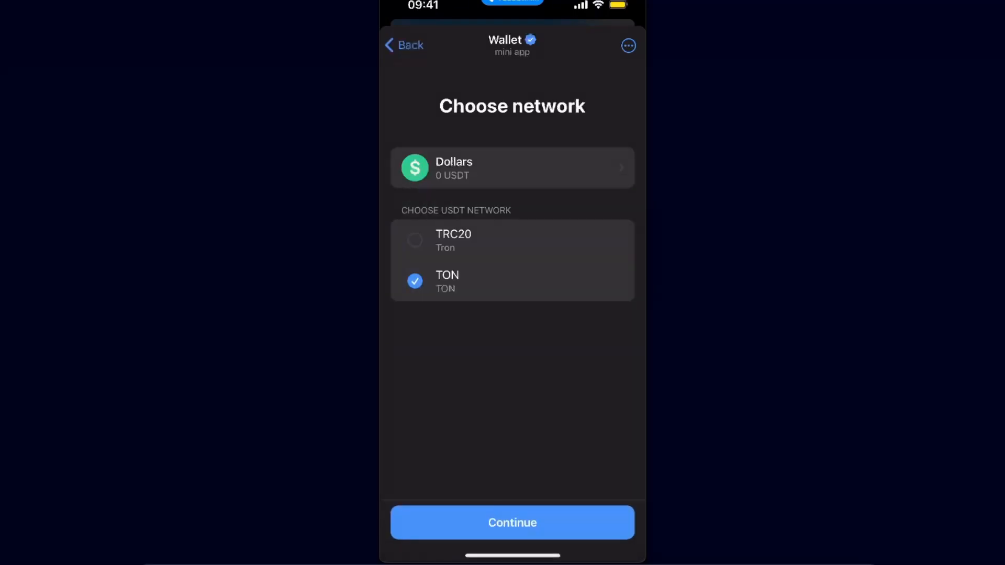
{"action": "left_click", "coordinate": [512, 523]}
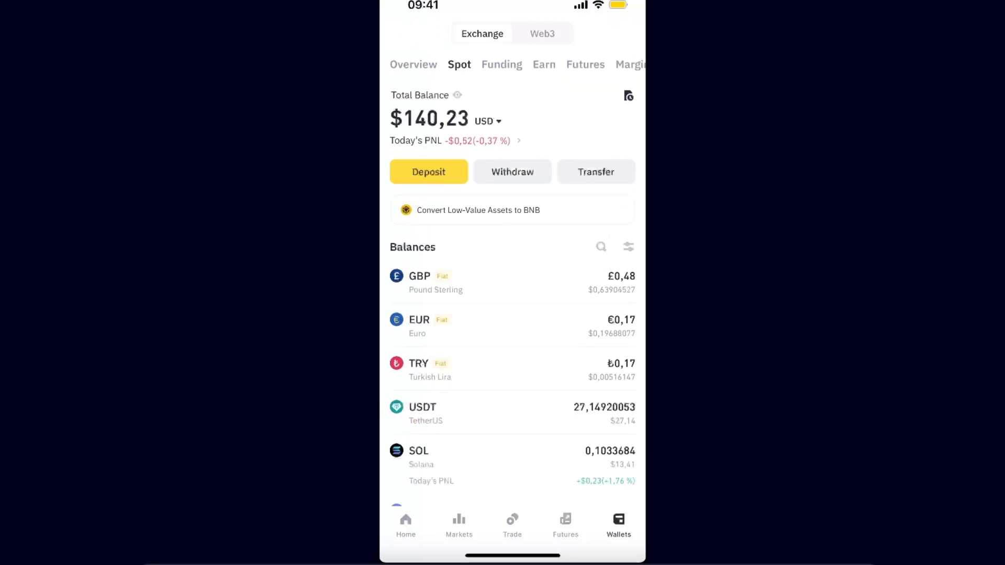
Start a Binance withdrawal and choose USDT as the coin to send
{"action": "left_click", "coordinate": [601, 246]}
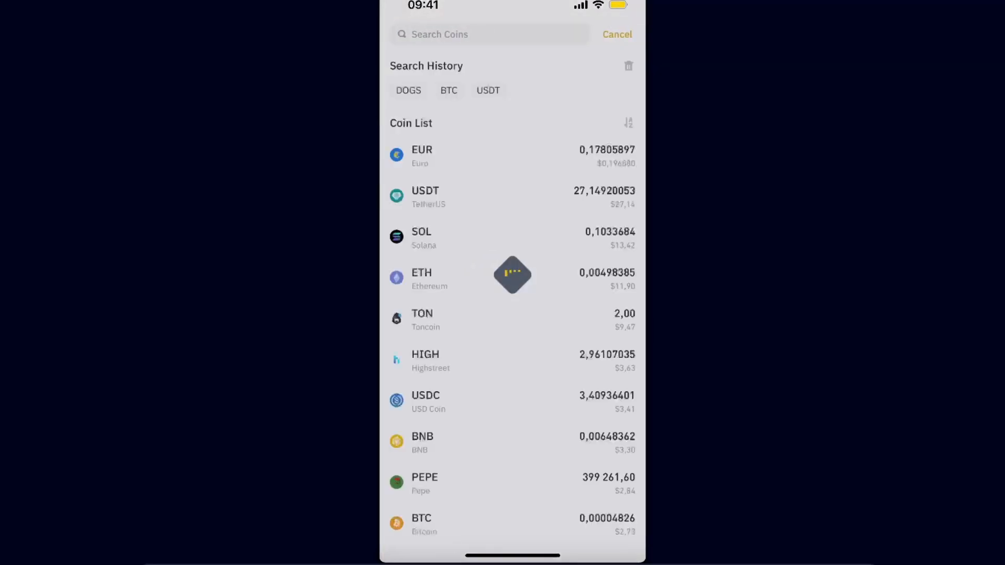
{"action": "left_click", "coordinate": [488, 34]}
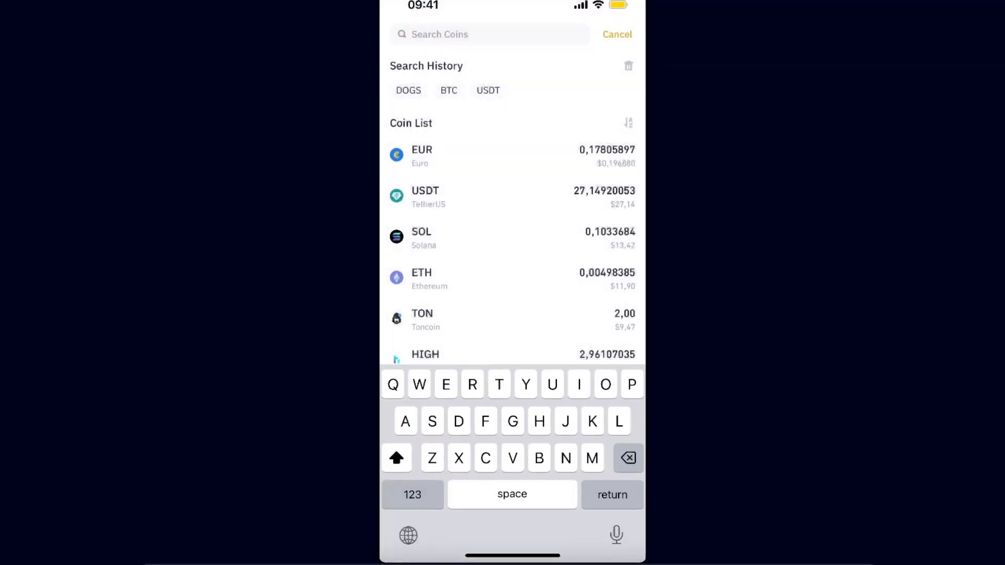
{"action": "left_click", "coordinate": [425, 197]}
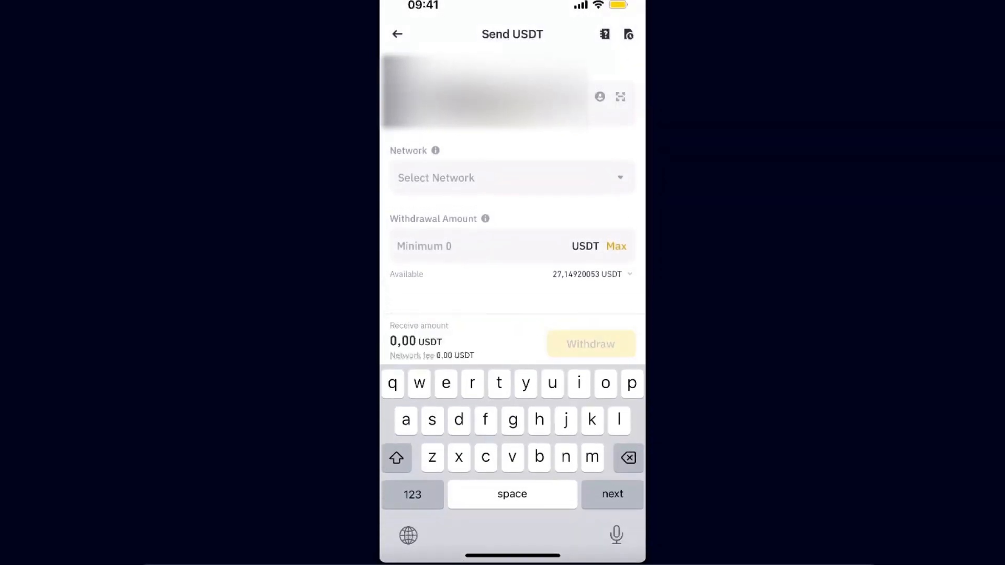
Set Toncoin as the USDT withdrawal network and switch back to Telegram Wallet
{"action": "left_click", "coordinate": [512, 177]}
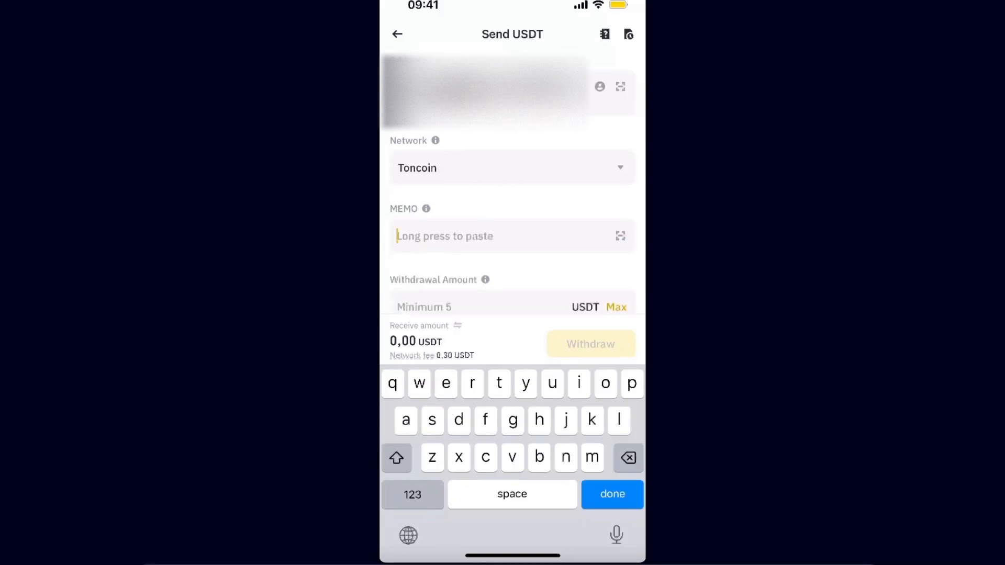
{"action": "left_click", "coordinate": [612, 495]}
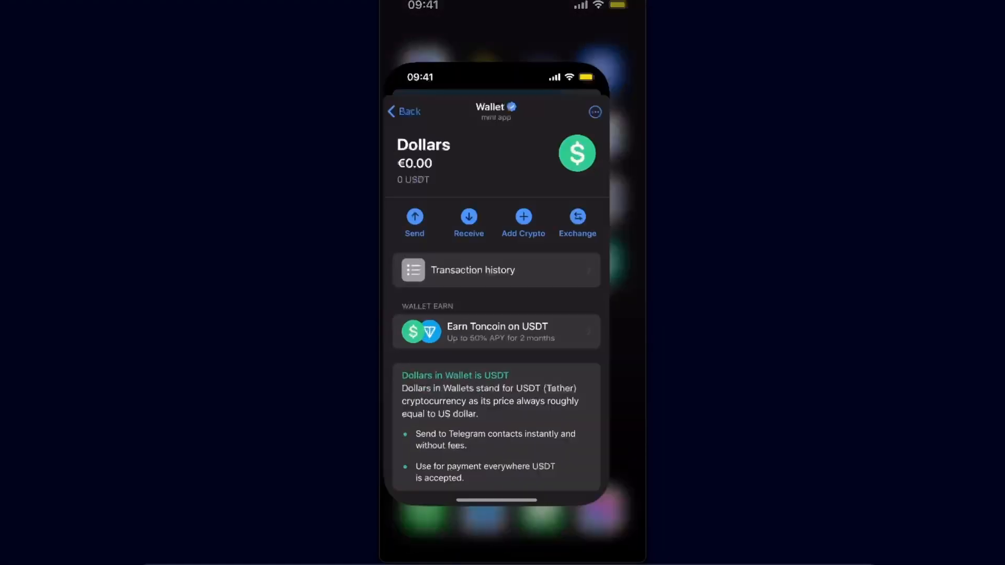
Go back from the Dollars page to the main wallet overview and its asset list
{"action": "left_click", "coordinate": [409, 112]}
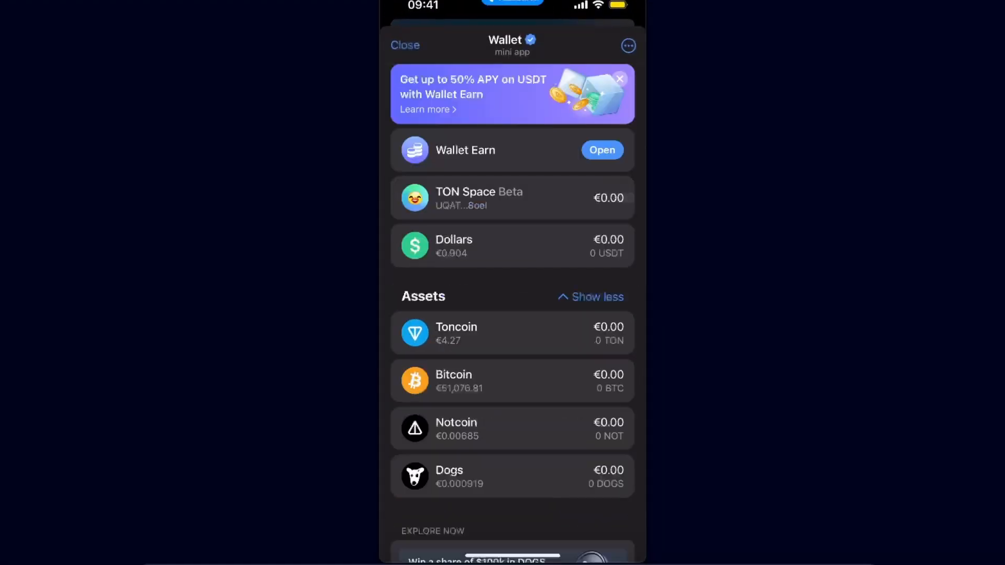
{"action": "scroll", "scroll_direction": "down", "scroll_amount": 3}
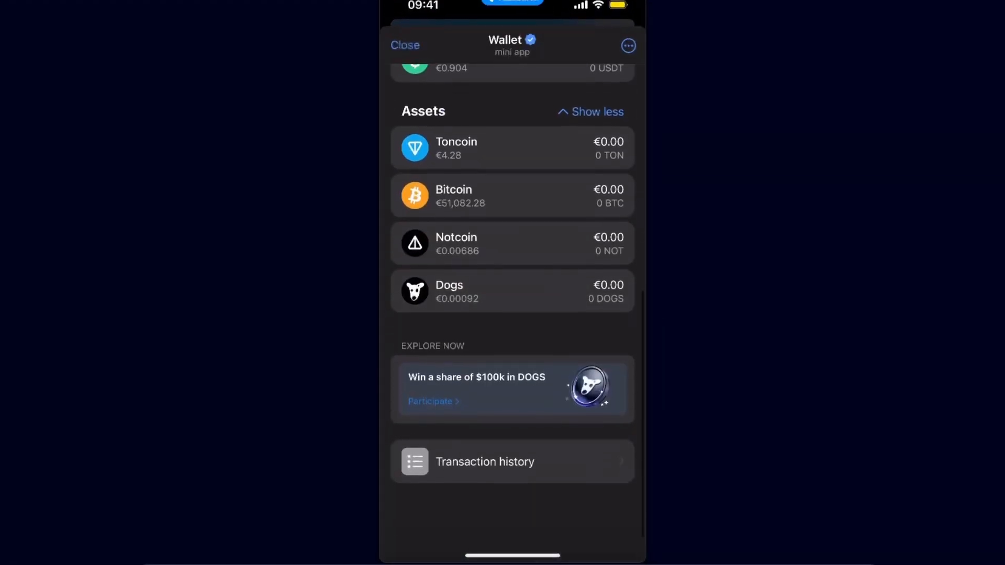